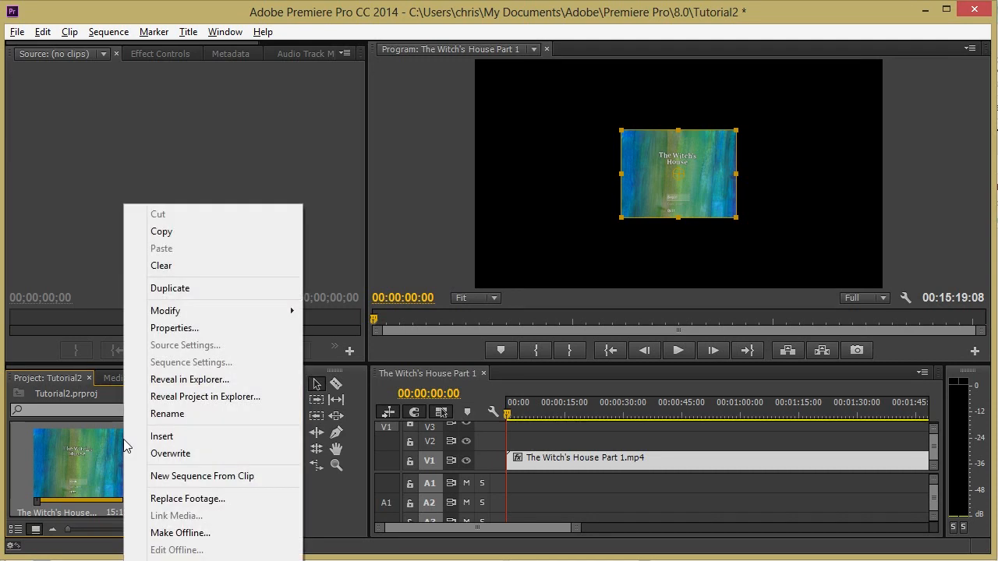
- Open Properties for 'The Witch's House Part 1.mp4' and note its 360 x 276 image size
click(174, 327)
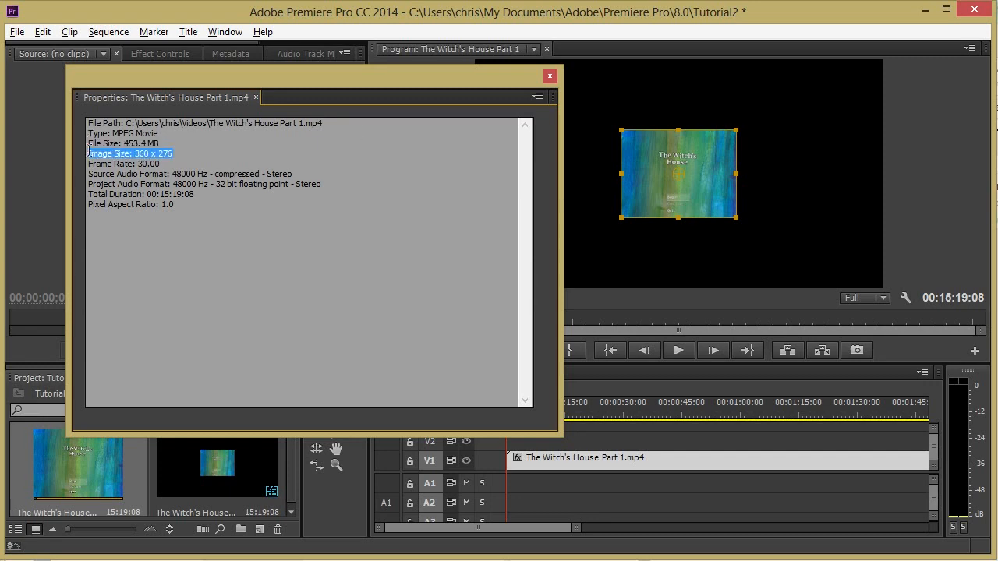
click(550, 76)
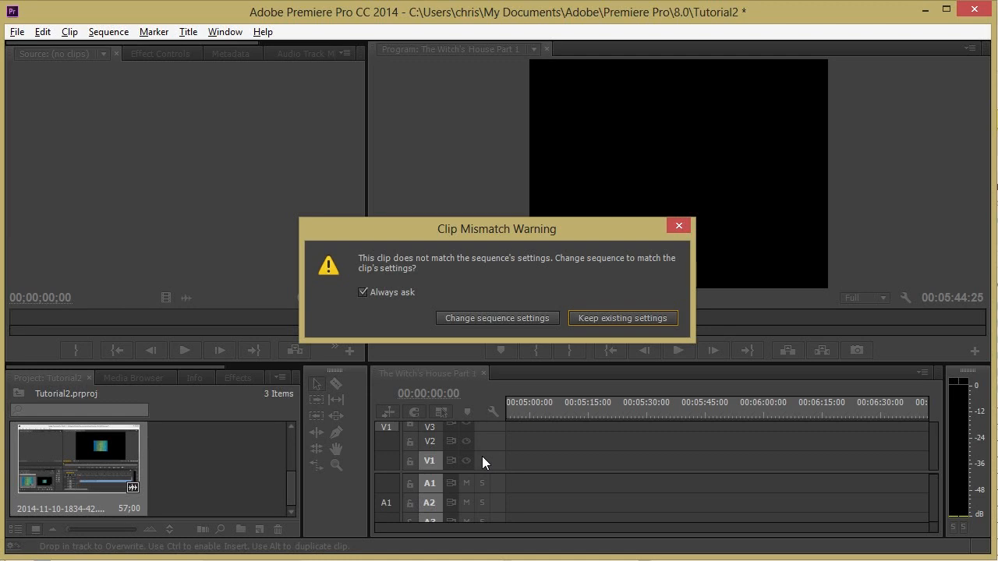
mouse_move(575, 368)
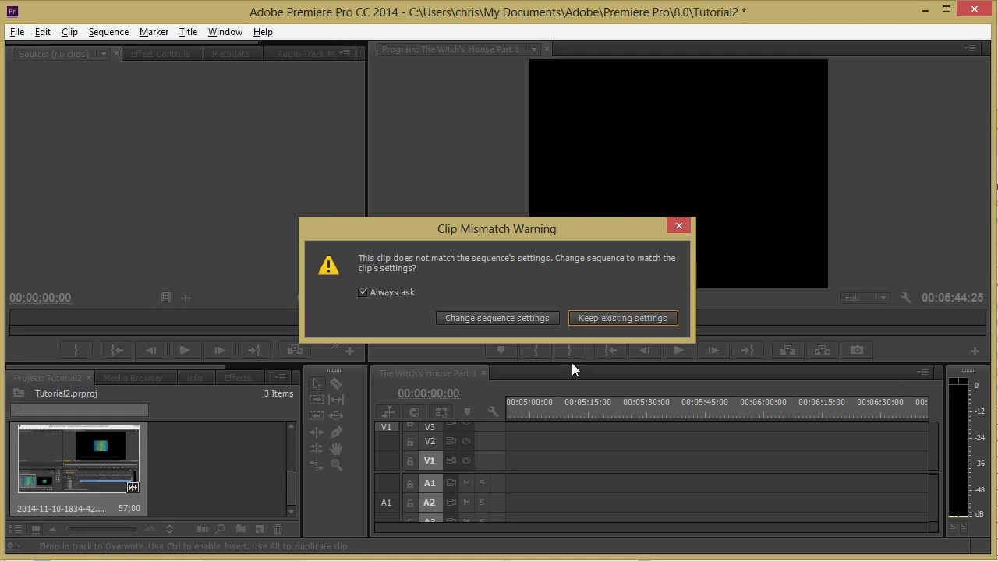
mouse_move(497, 318)
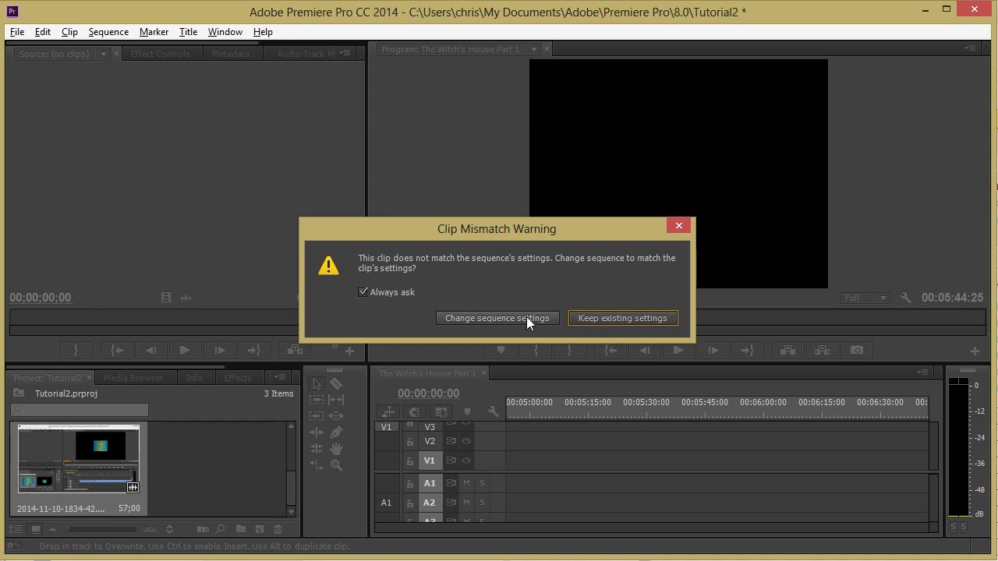
- Resolve the Clip Mismatch Warning by changing the sequence settings to match the clip
click(622, 318)
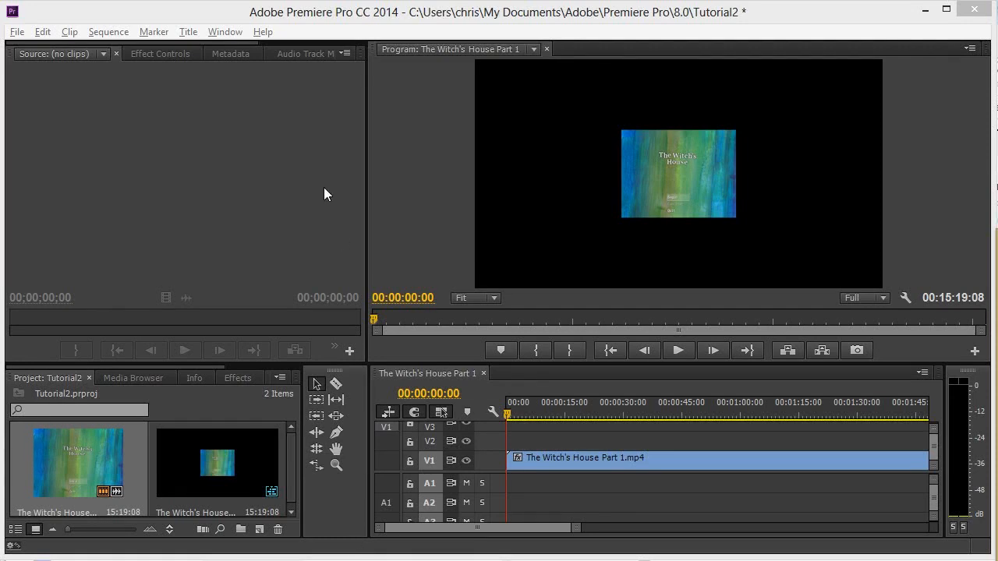
- Review Sequence Settings, then select the V1 clip and bring up its Program Monitor context menu
click(108, 31)
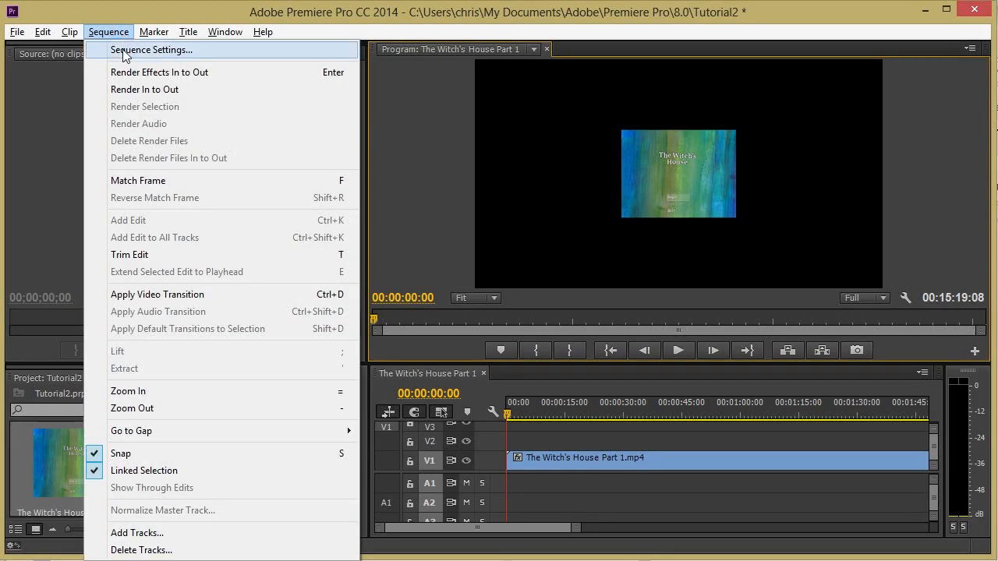
click(151, 49)
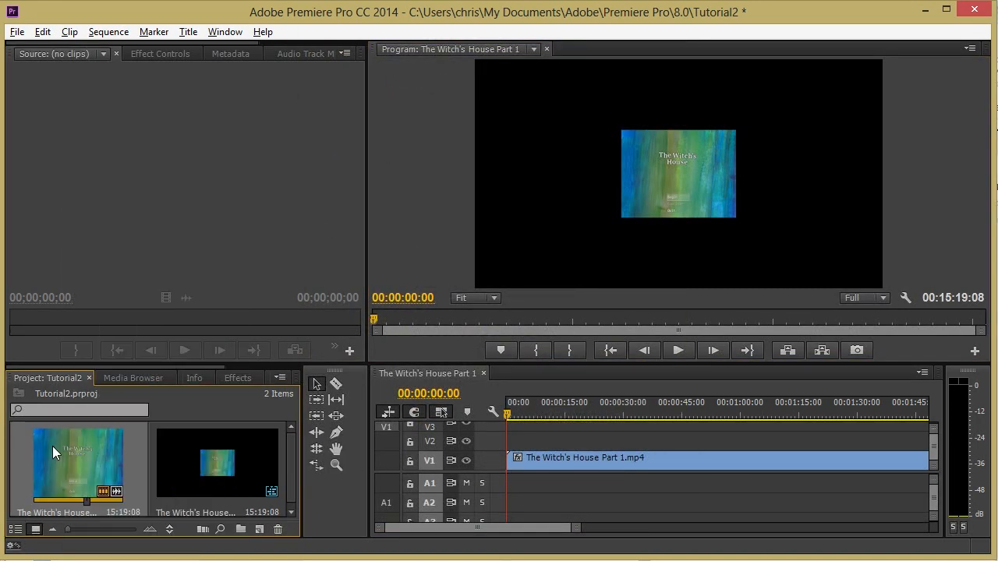
click(585, 457)
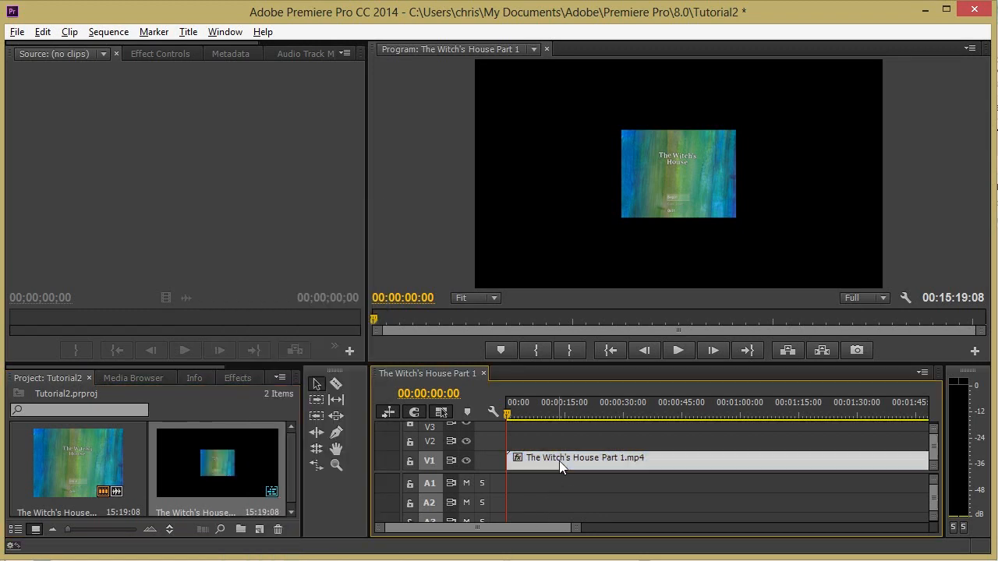
right_click(561, 466)
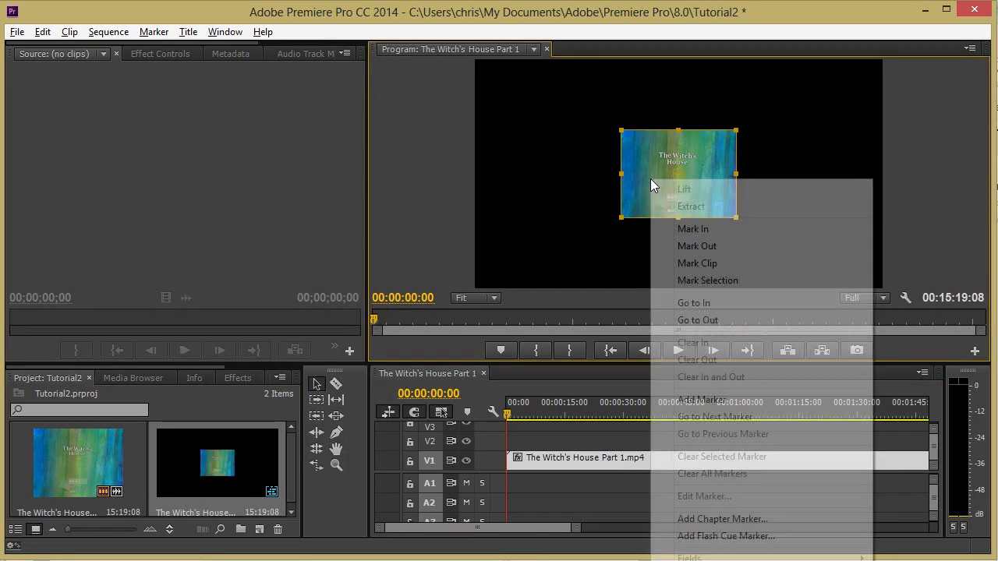